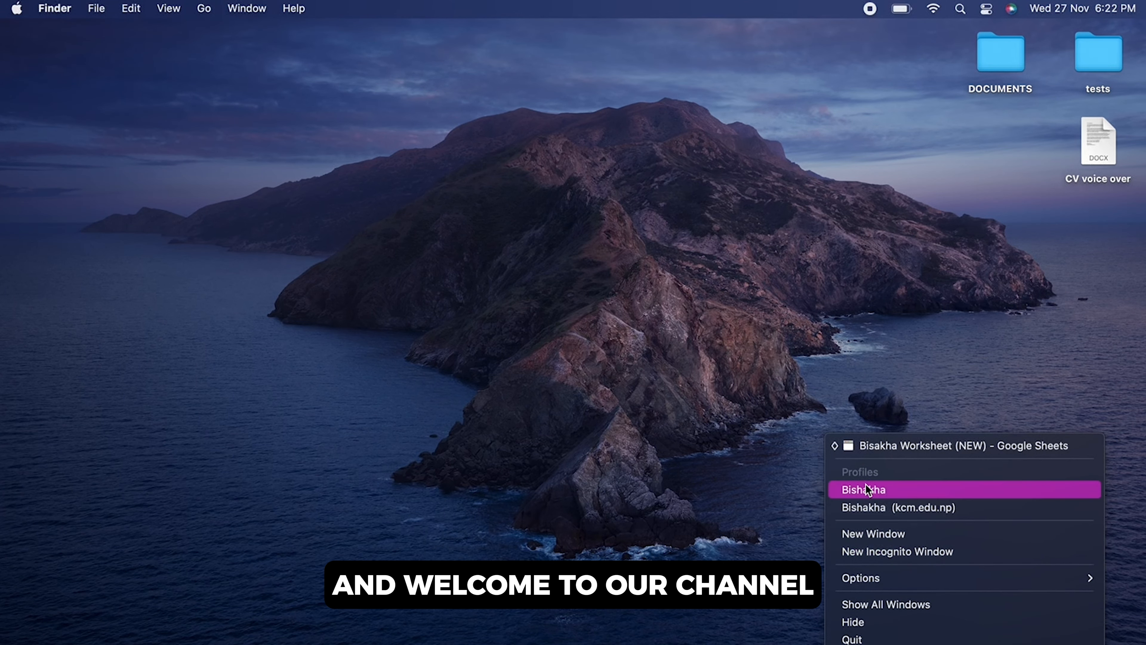
# - Open a new Google Chrome window under the main personal profile from the Dock
pyautogui.click(863, 489)
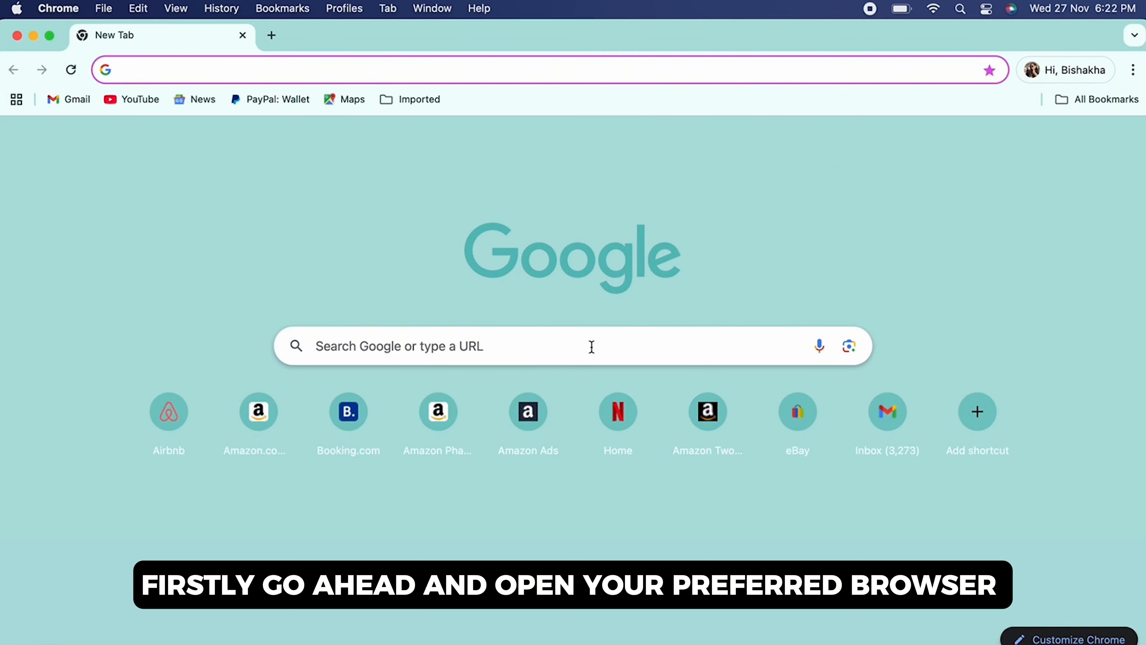
# - Go to ebay.com, enter Seller Hub Selling and filter Orders to those awaiting payment
pyautogui.click(511, 69)
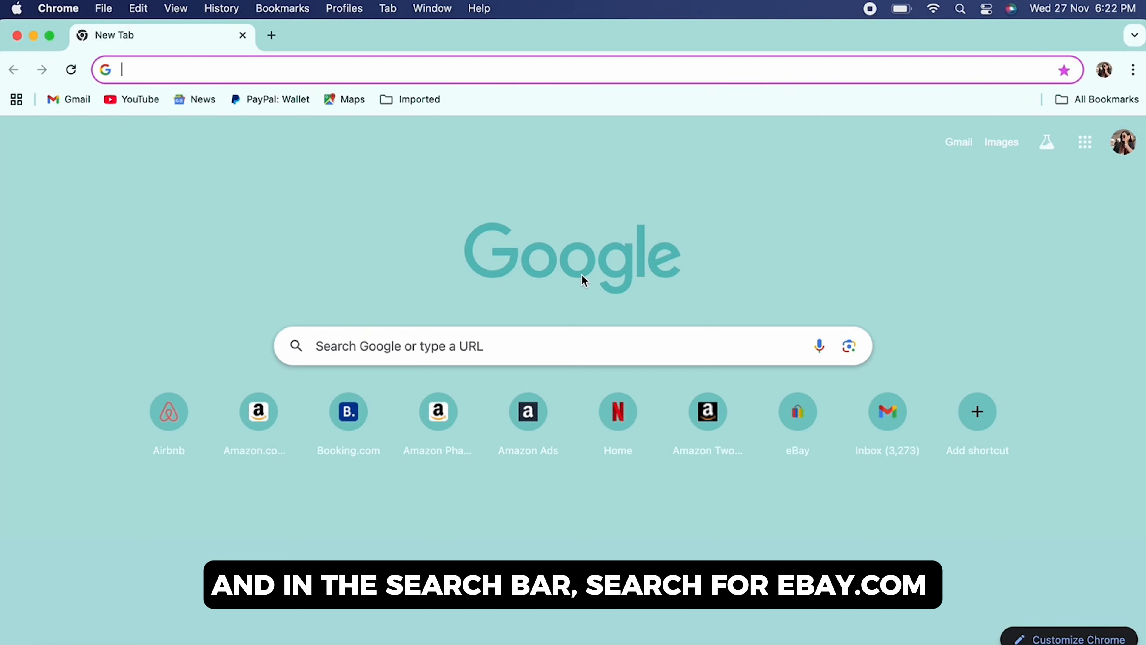
pyautogui.write('ebay.com')
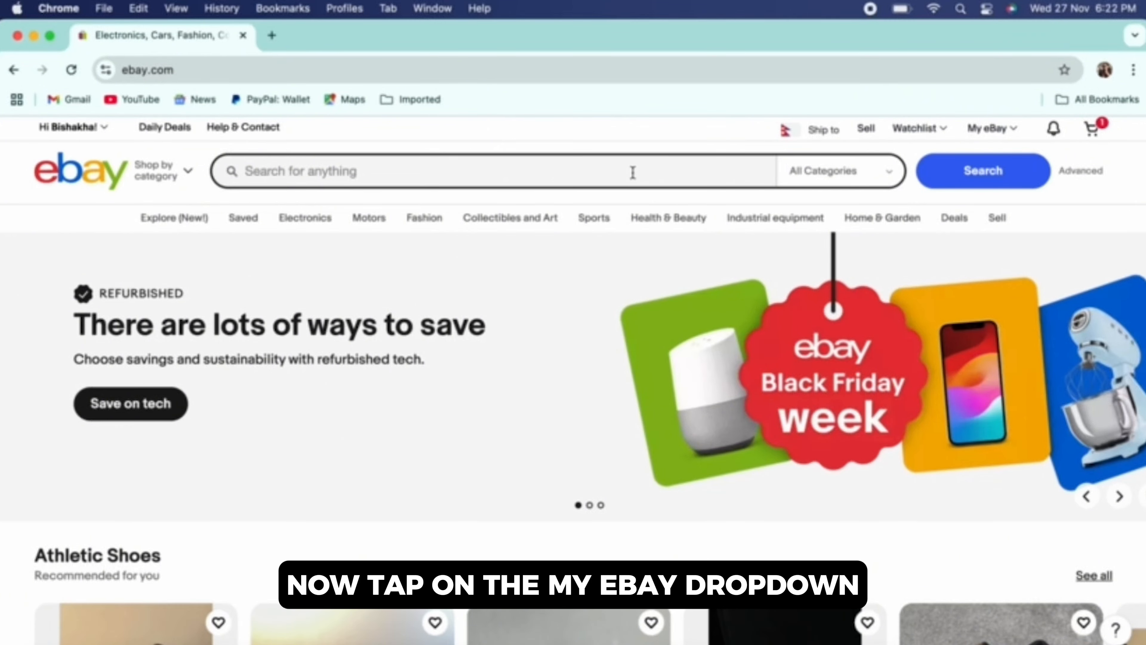
pyautogui.moveTo(990, 128)
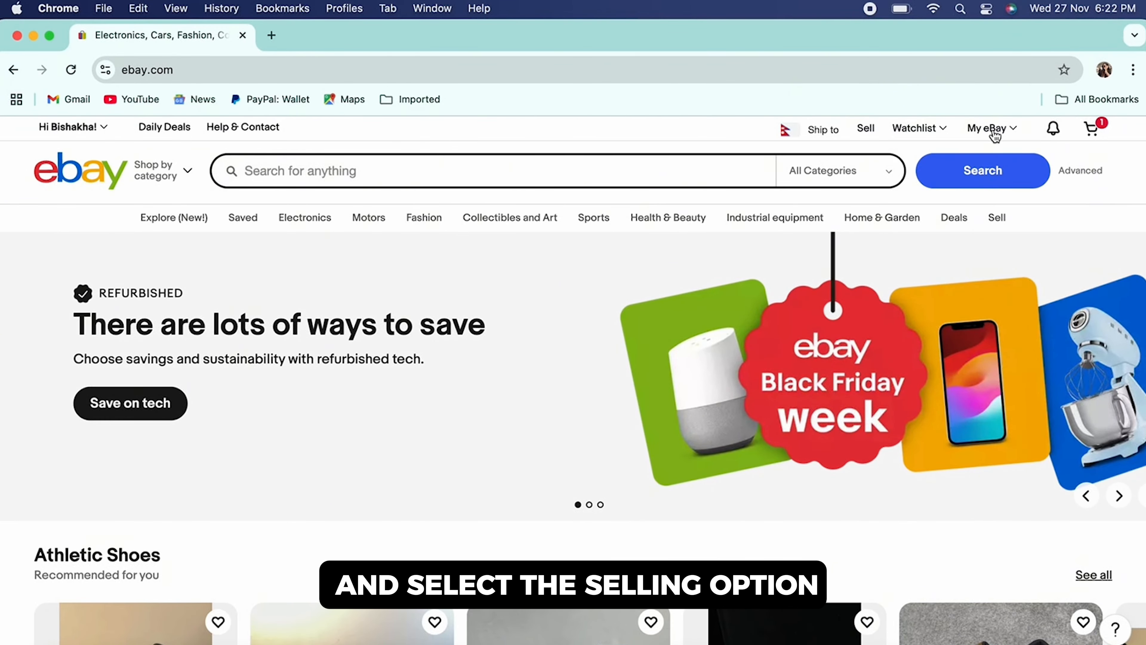
pyautogui.click(865, 128)
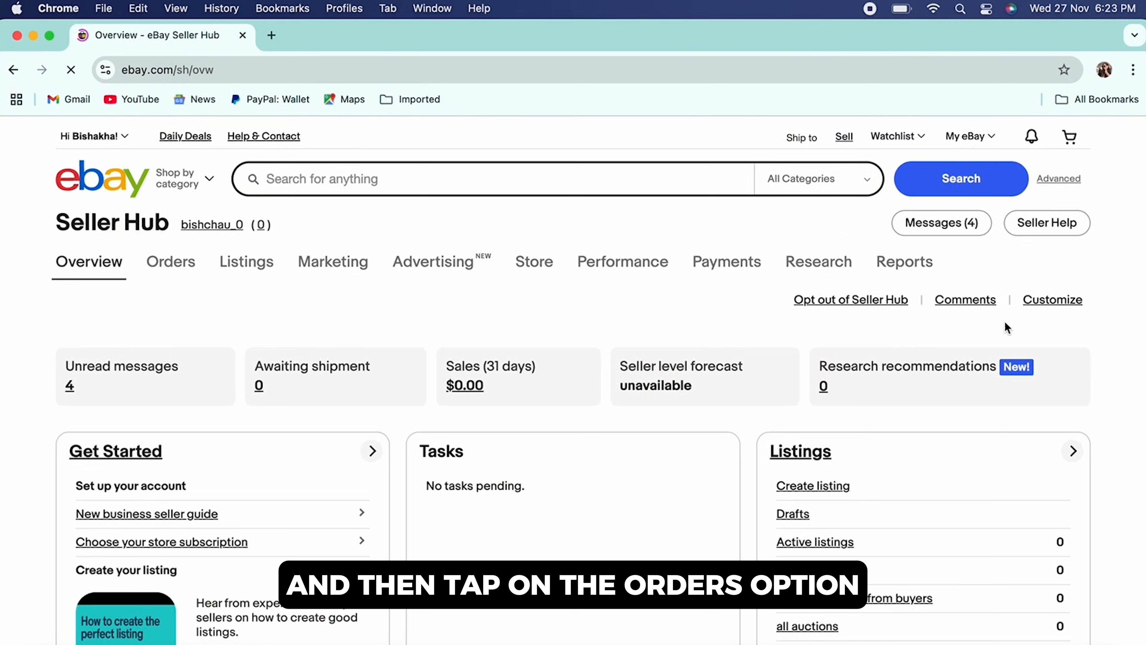
pyautogui.click(170, 262)
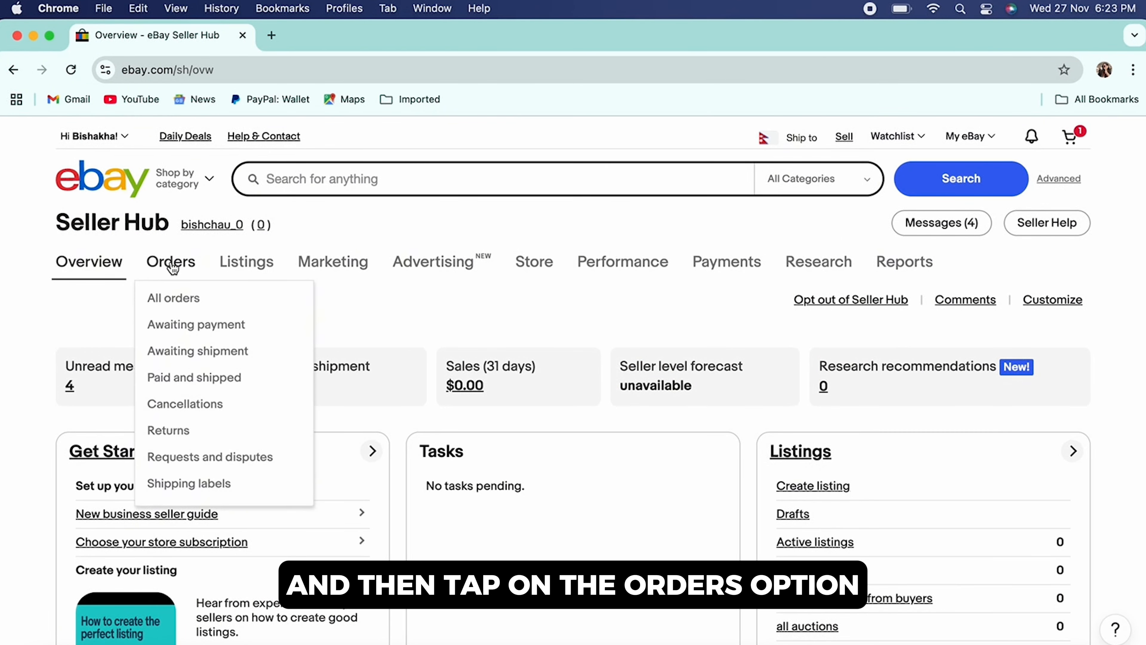
pyautogui.moveTo(196, 324)
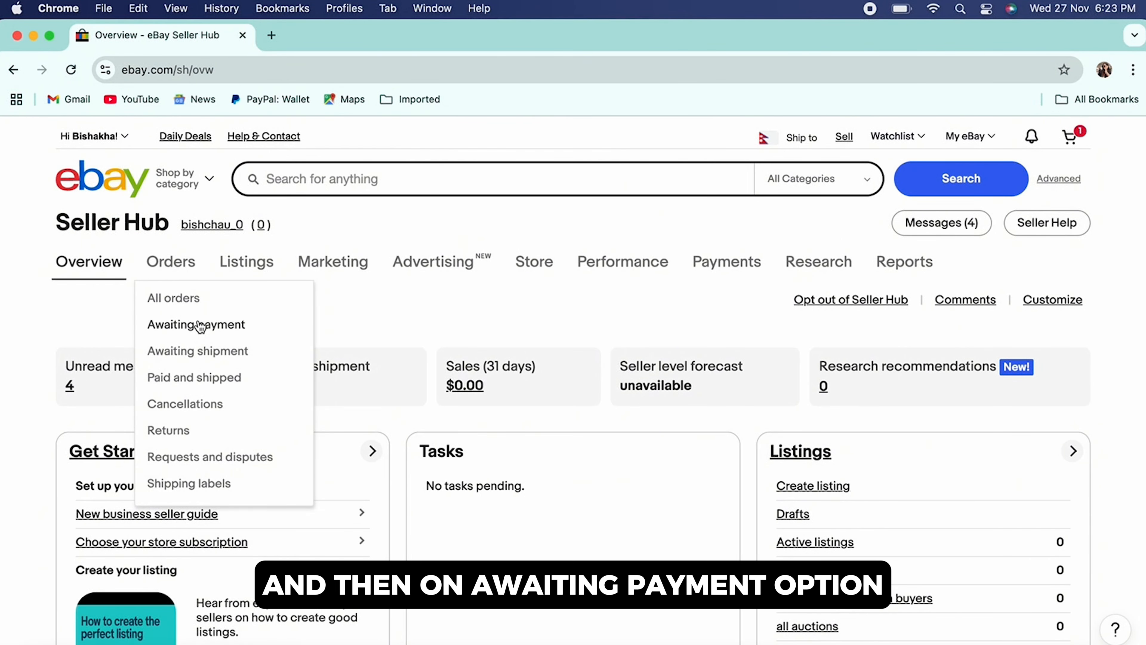
pyautogui.click(196, 323)
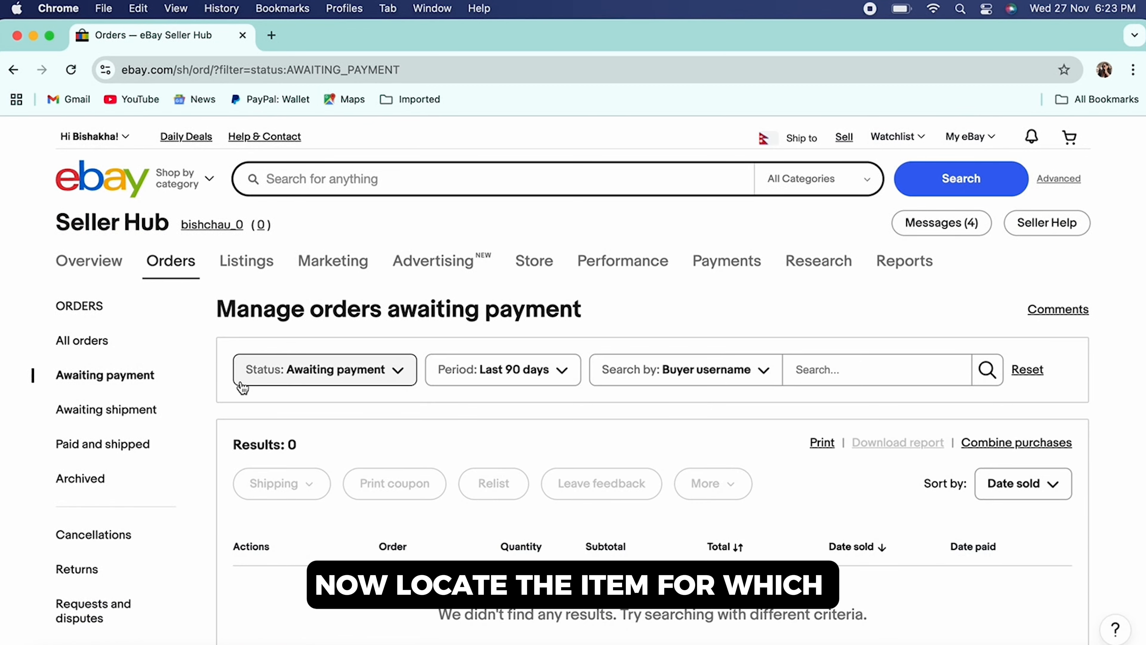
pyautogui.scroll(-3)
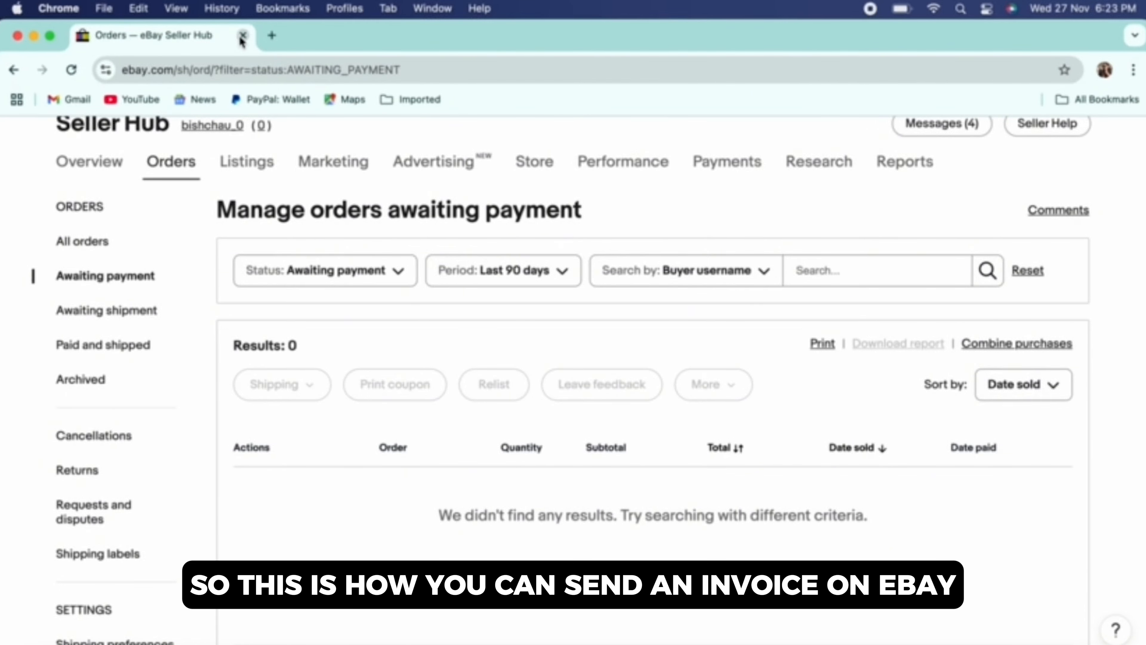
# - Close the eBay Seller Hub orders tab, returning to the Finder desktop
pyautogui.click(242, 35)
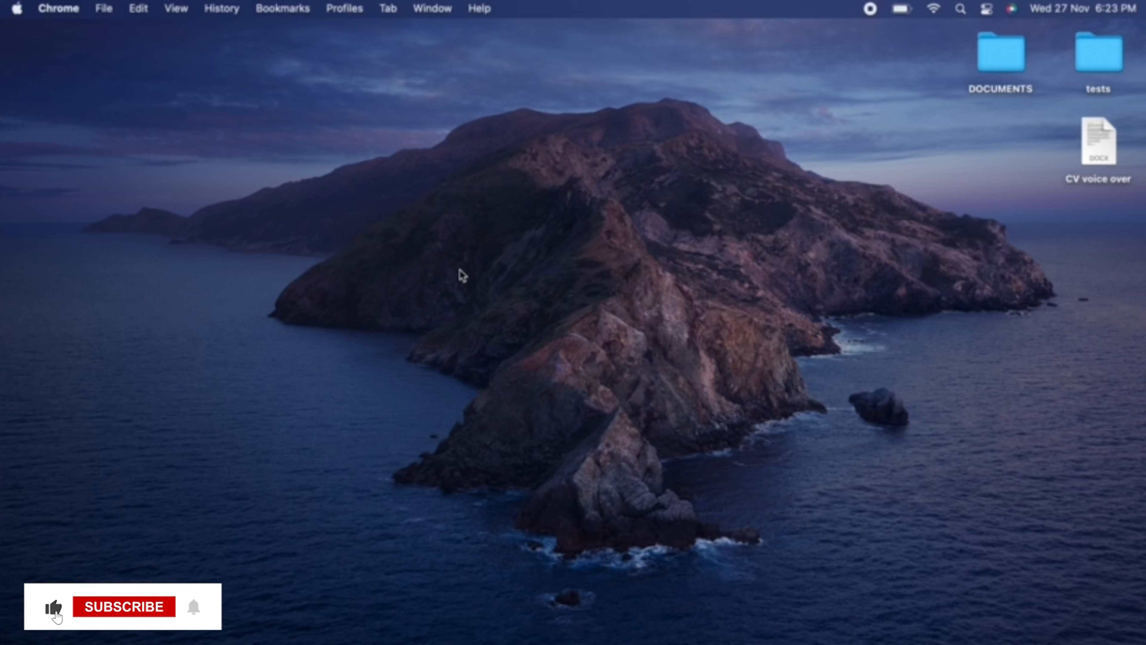
pyautogui.click(123, 607)
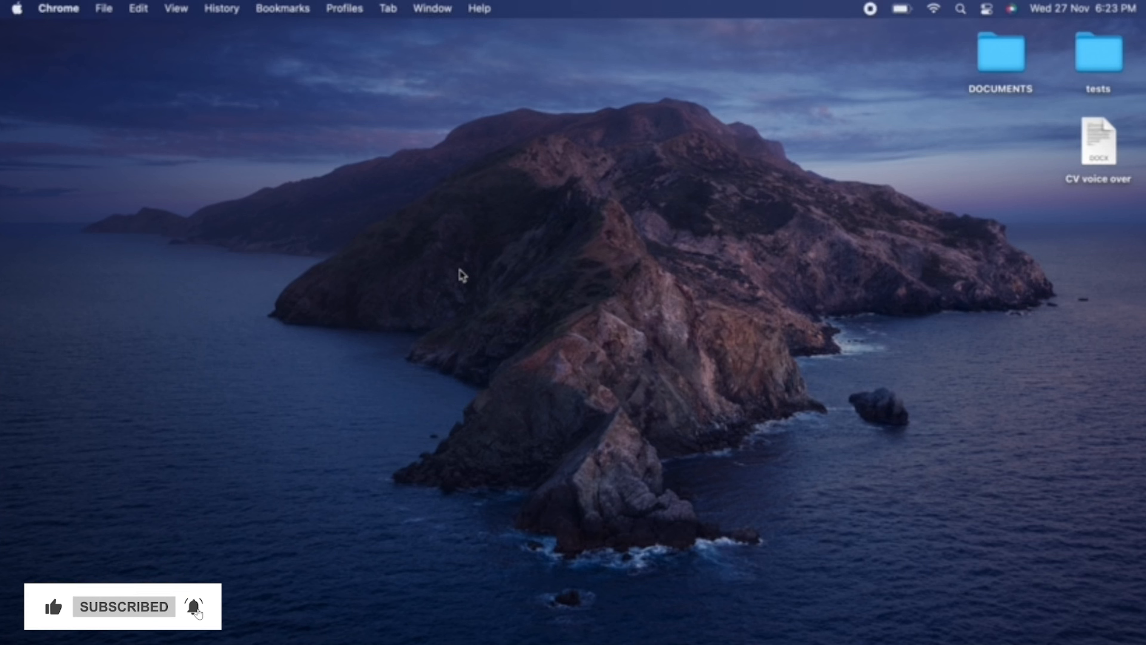